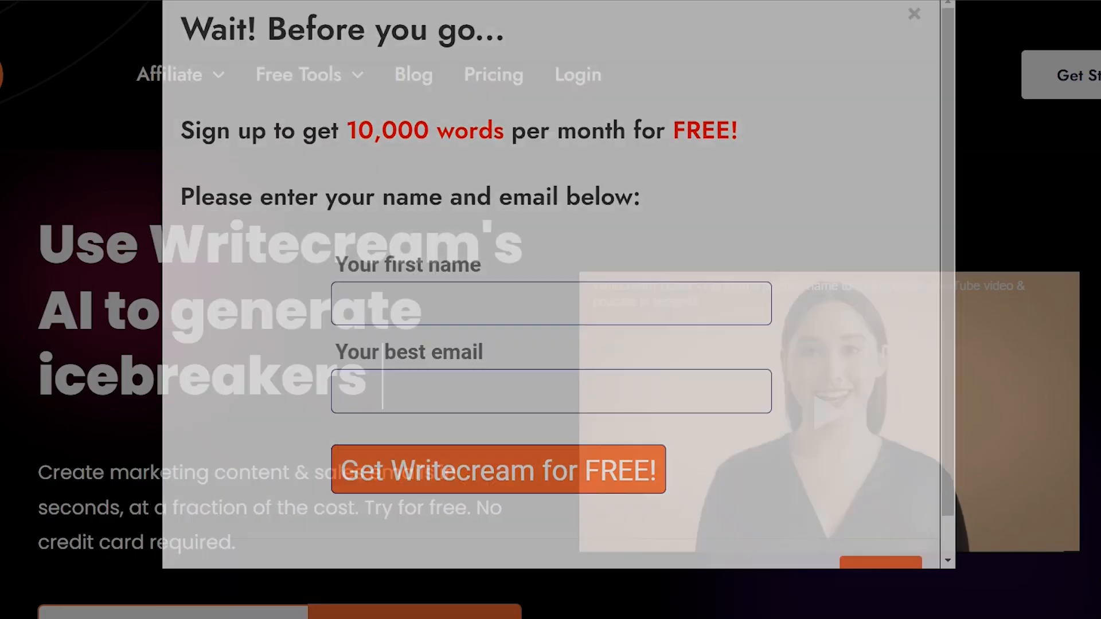
# Step: Dismiss the "Wait! Before you go" free-words popup to reveal the icebreakers landing page
pyautogui.click(913, 14)
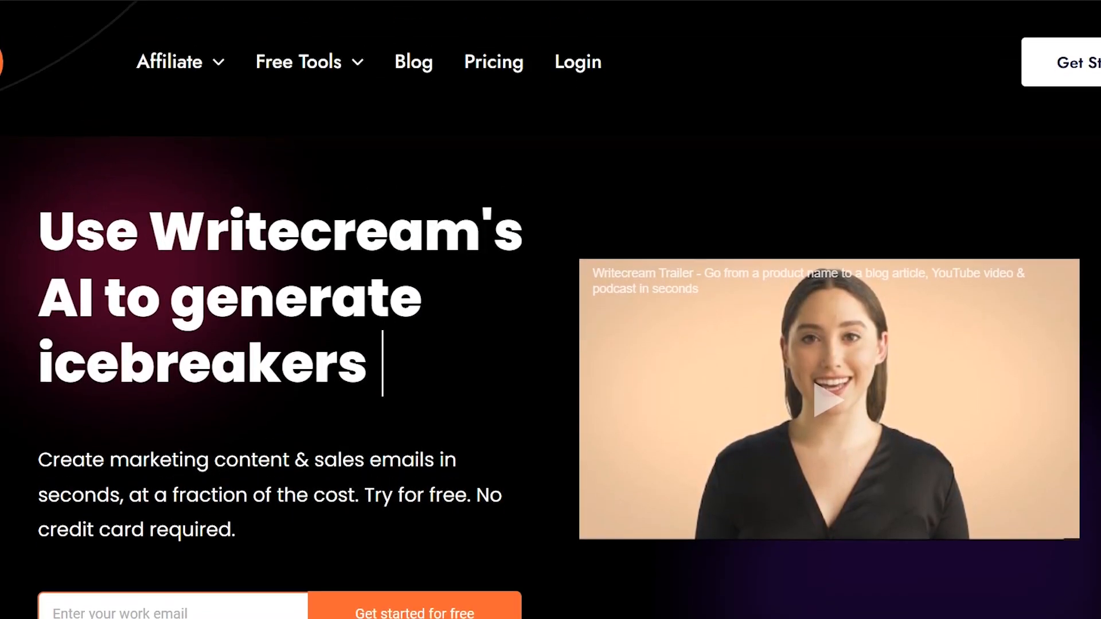
pyautogui.scroll(-3)
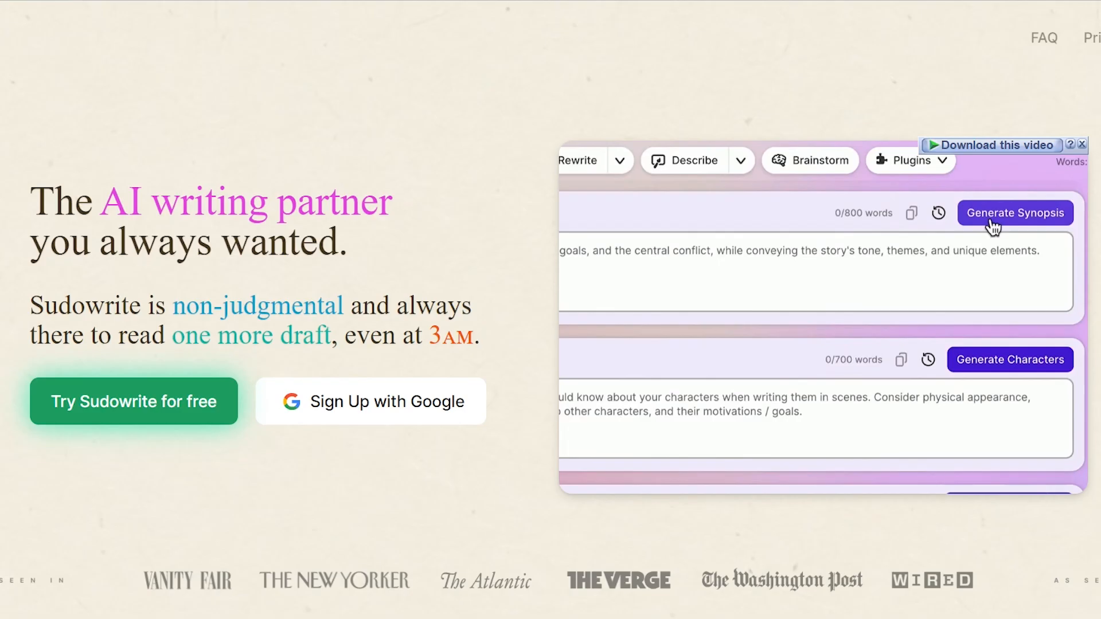
pyautogui.click(1014, 213)
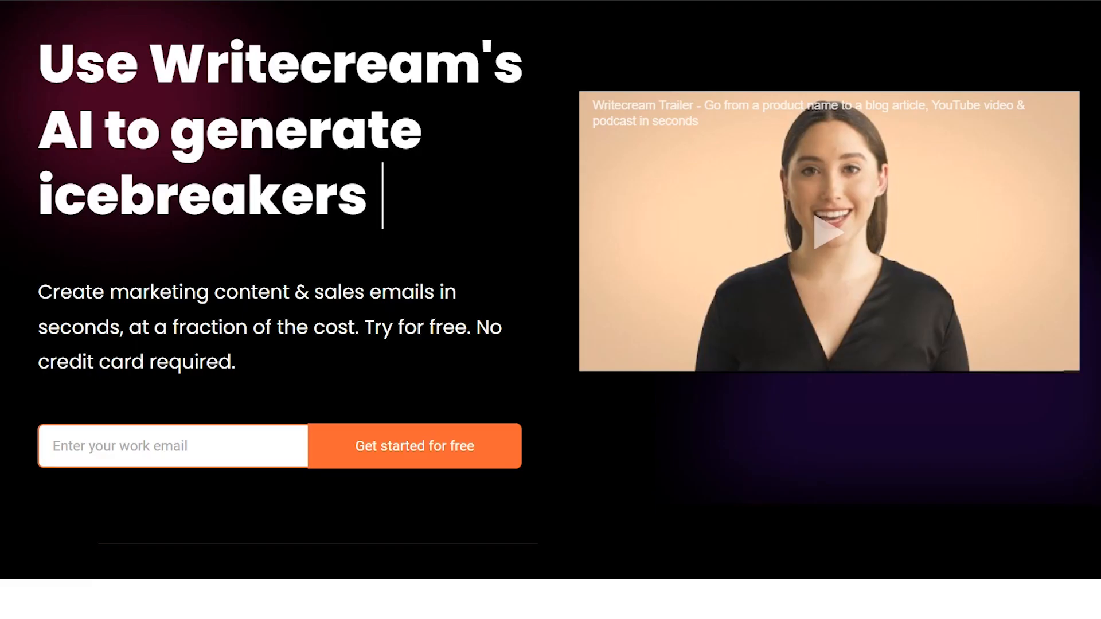
# Step: Scroll past the content-types checklist down to the "Introducing ChatGenie" section
pyautogui.scroll(-3)
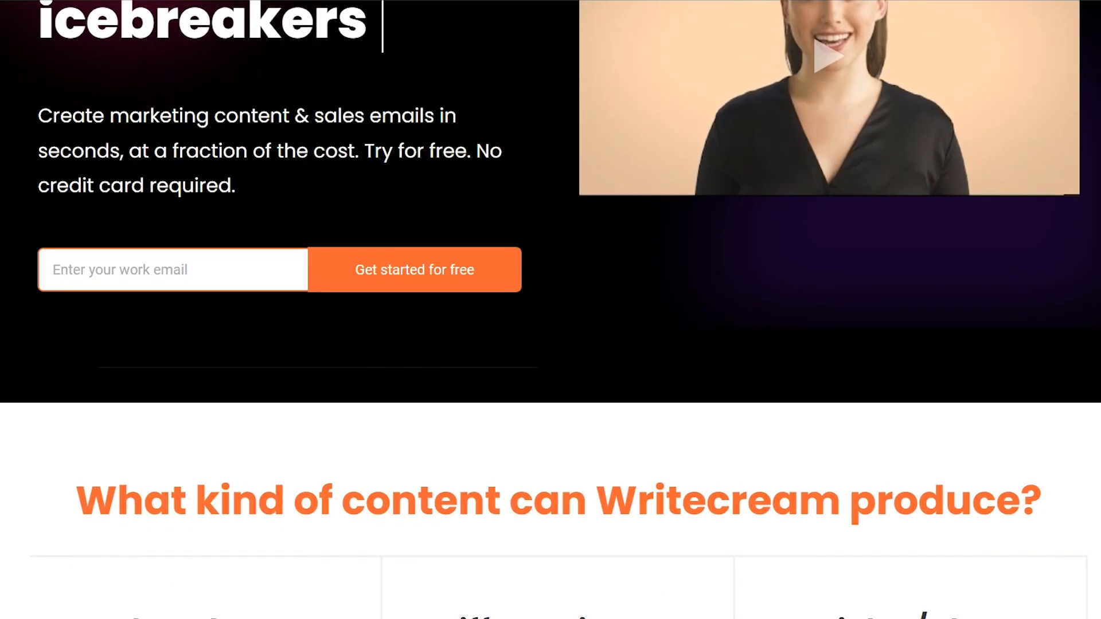
pyautogui.scroll(-3)
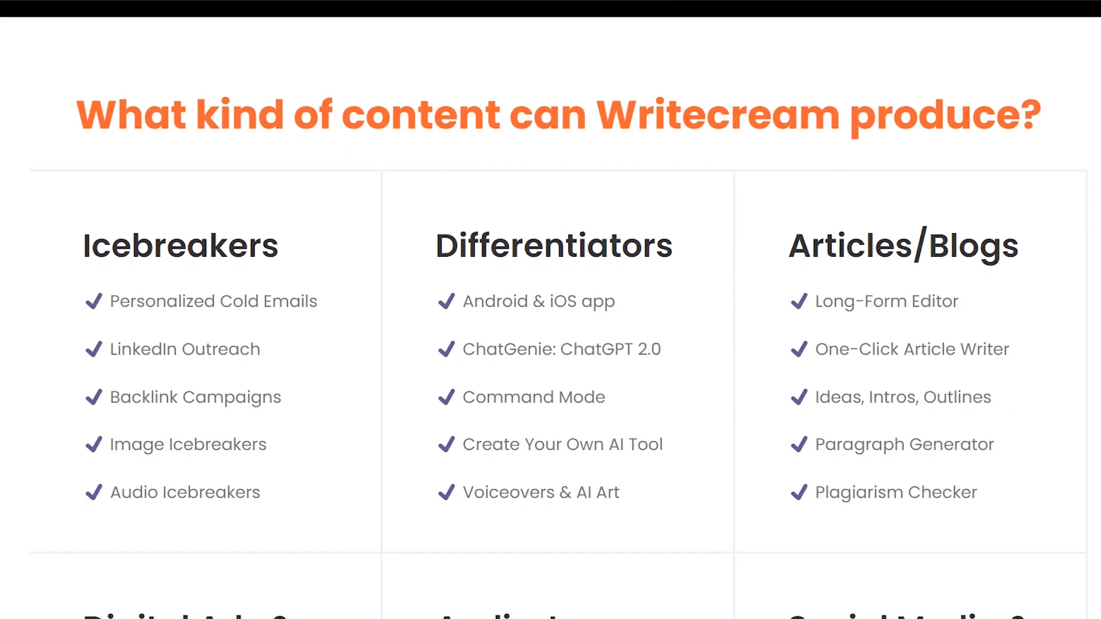
pyautogui.scroll(-3)
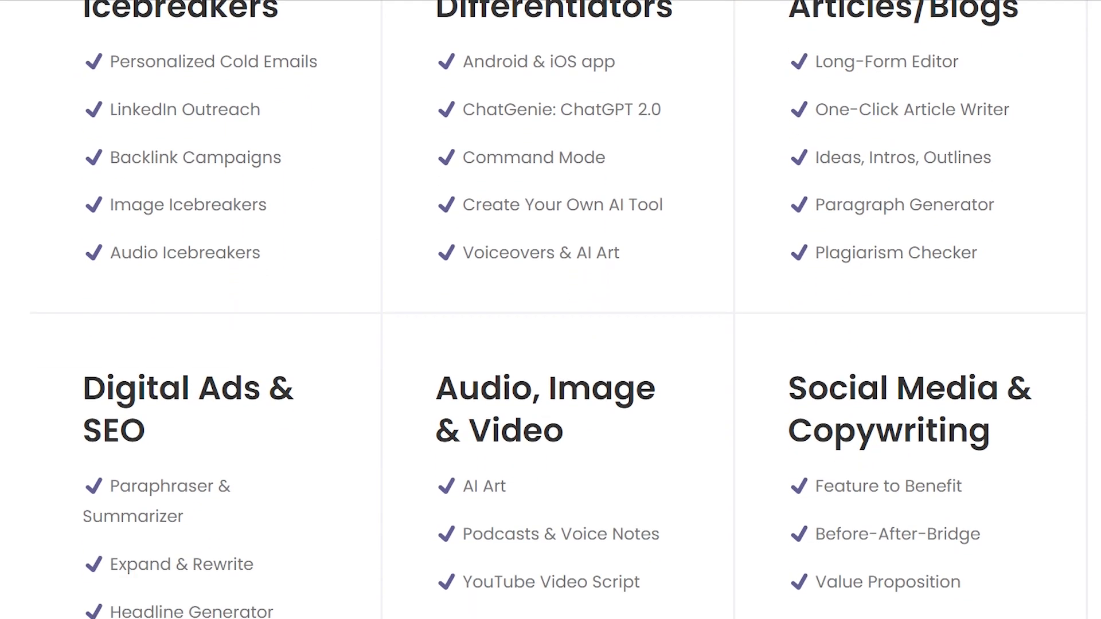
pyautogui.scroll(-3)
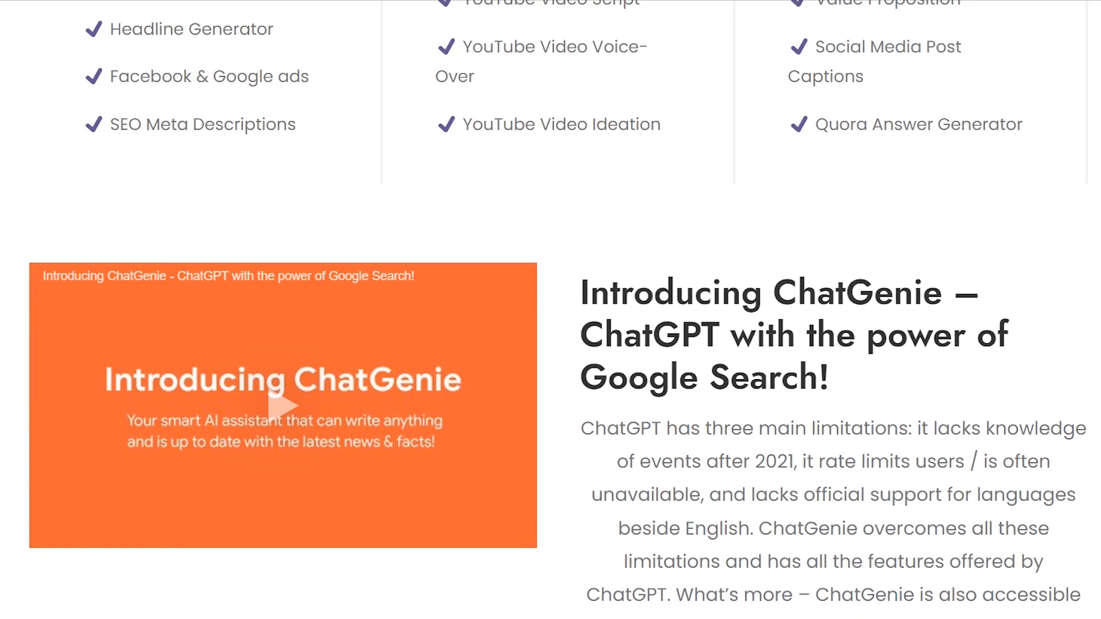
pyautogui.scroll(-3)
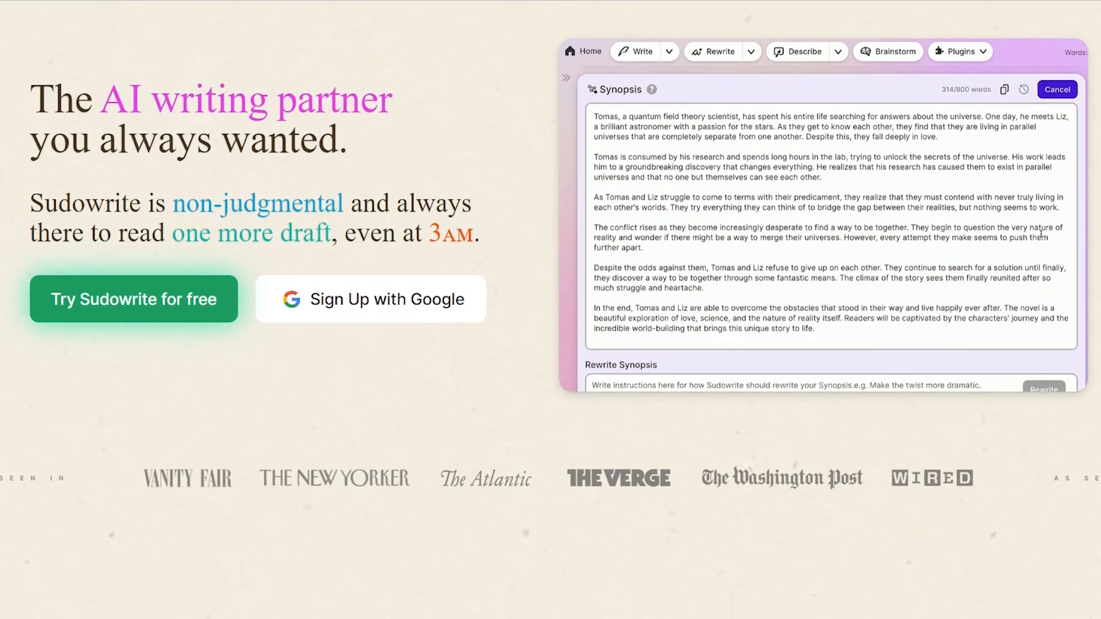
# Step: Scroll Sudowrite down to the Hobby & Student, Professional and Max pricing cards
pyautogui.scroll(-3)
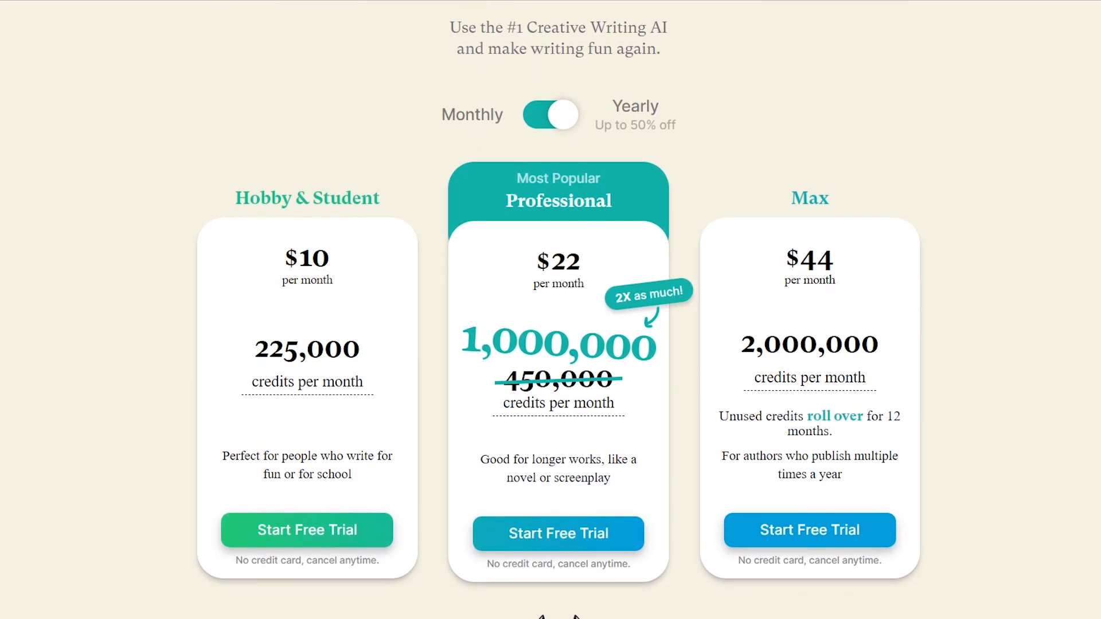
pyautogui.scroll(-3)
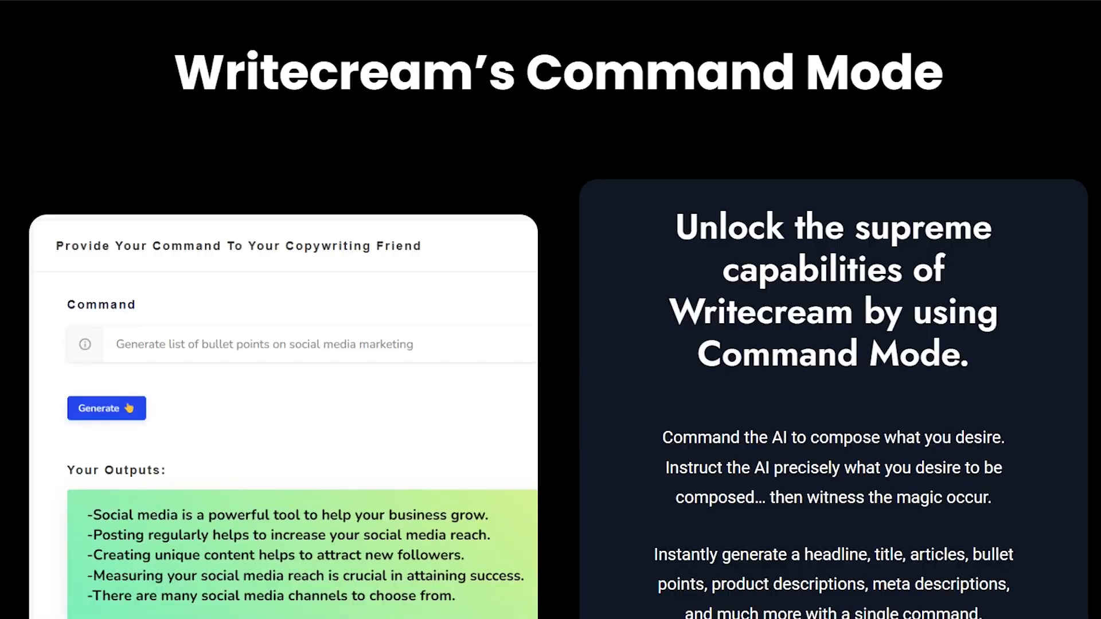
# Step: Scroll Writecream to the Command Mode section with its sample social-media bullet points
pyautogui.scroll(-3)
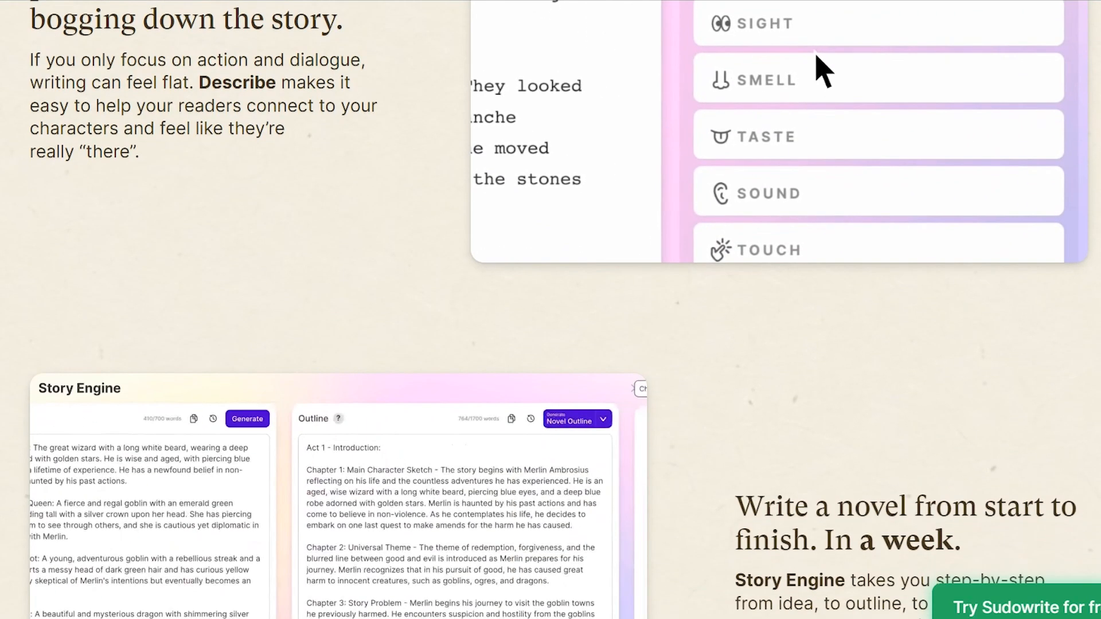
# Step: Scroll through Sudowrite's Describe, Story Engine, Write and Expand feature sections
pyautogui.scroll(-3)
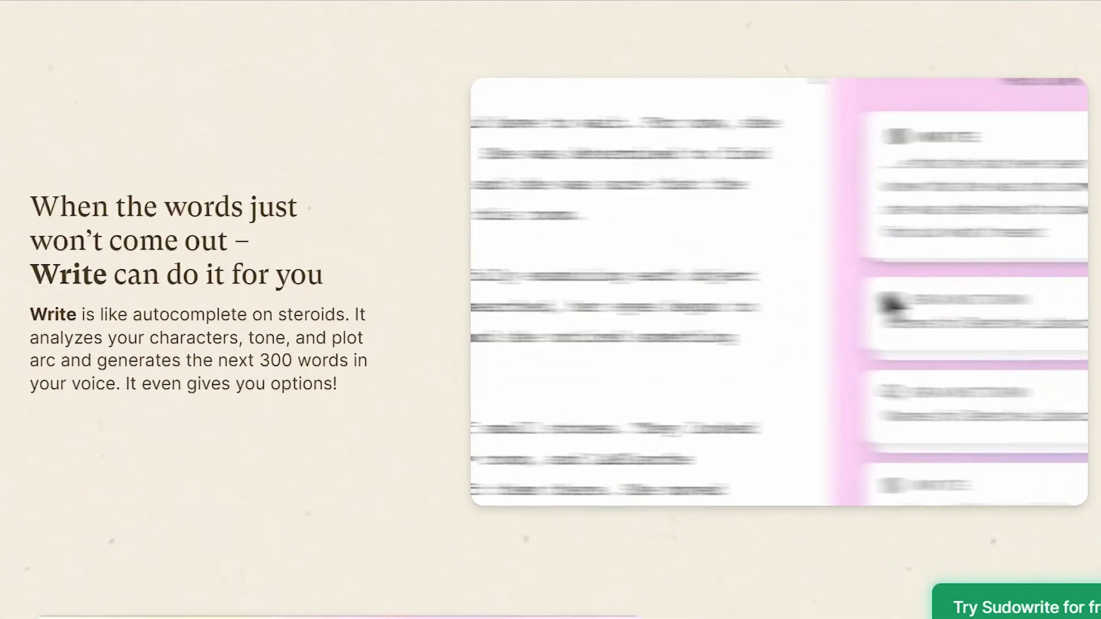
pyautogui.scroll(-3)
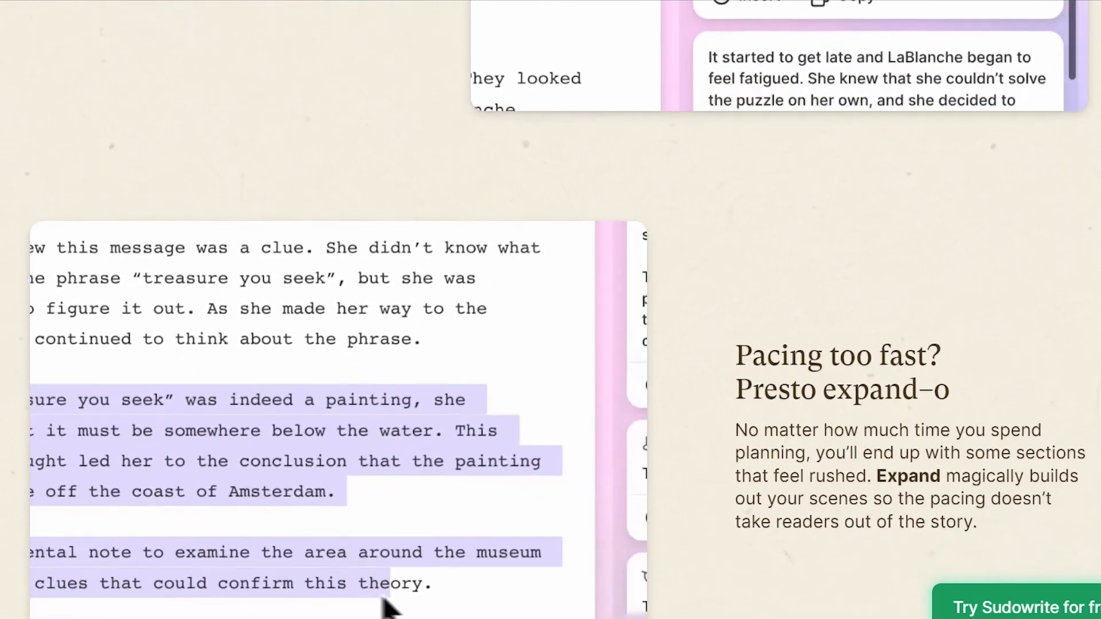